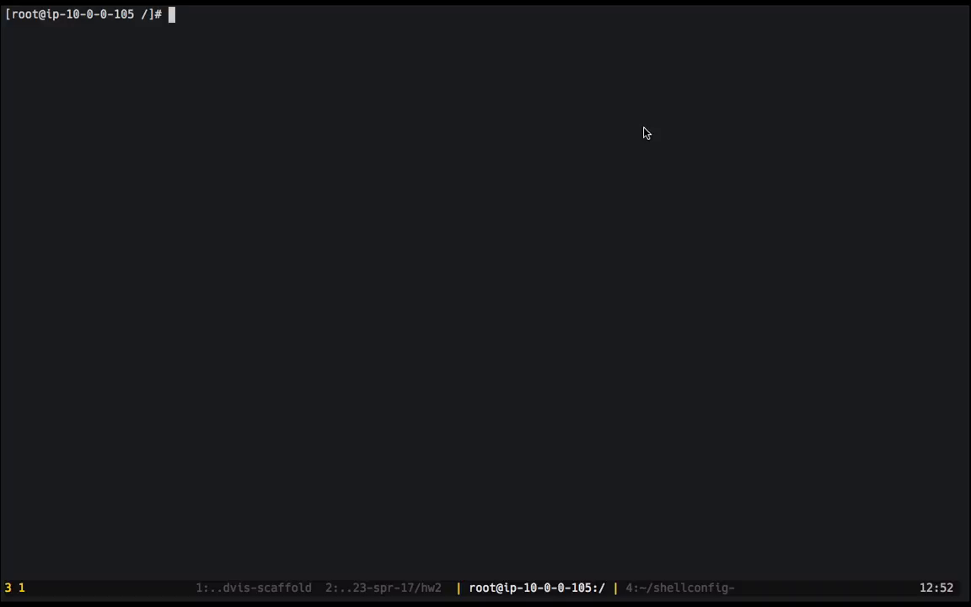
{"action": "mouse_move", "coordinate": [601, 142]}
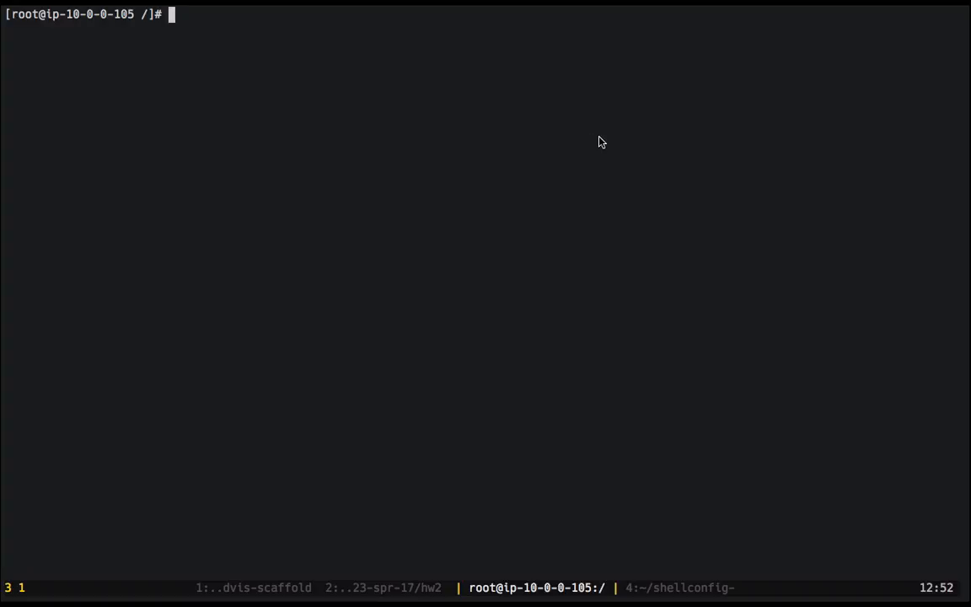
- Run ls at the server's root to show the top-level system folders
{"action": "type", "text": "ls"}
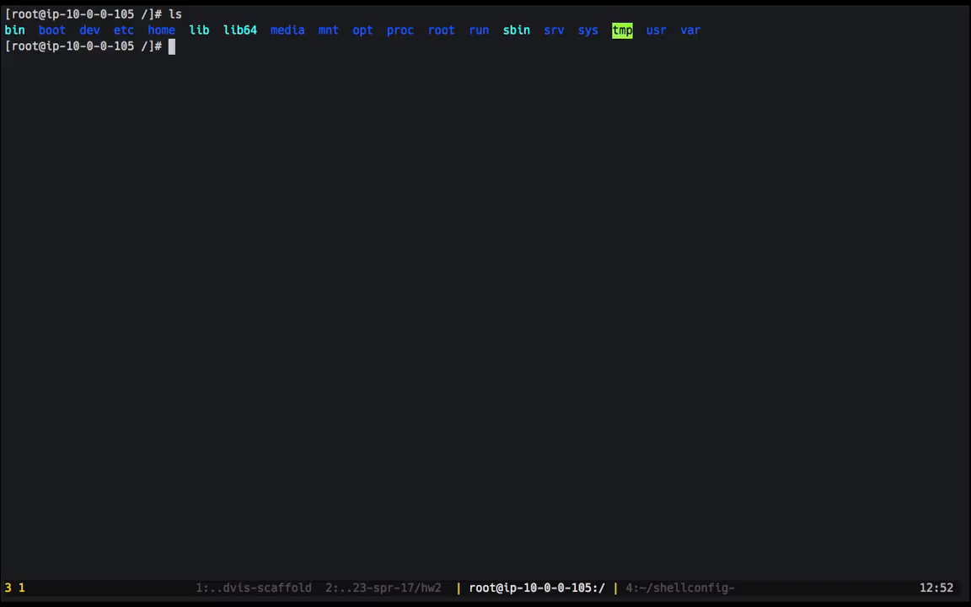
{"action": "type", "text": "cd etc"}
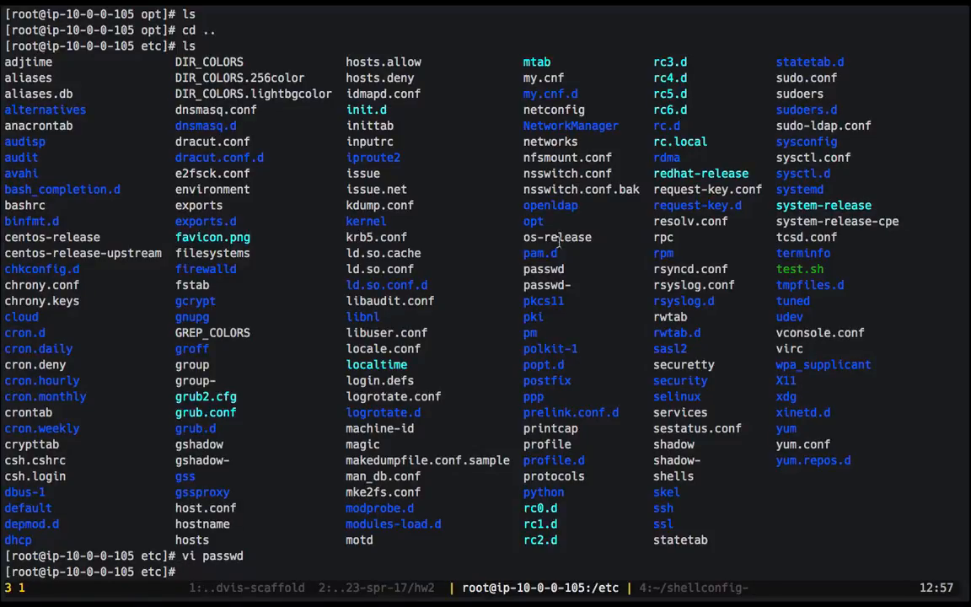
{"action": "mouse_move", "coordinate": [316, 326]}
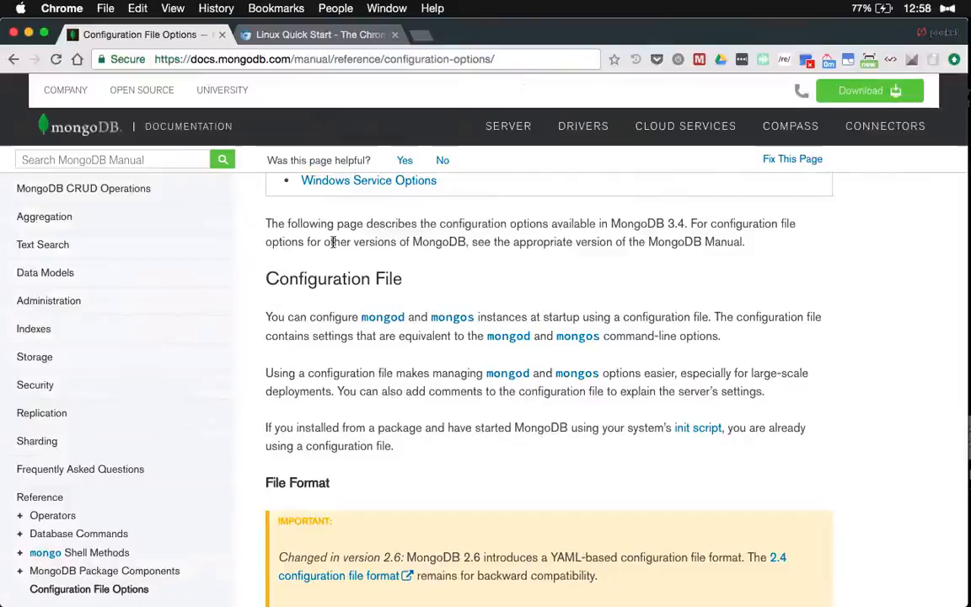
- Read Chromium's Linux Quick Start policy setup, highlighting the /etc/opt/chrome path
{"action": "left_click", "coordinate": [316, 34]}
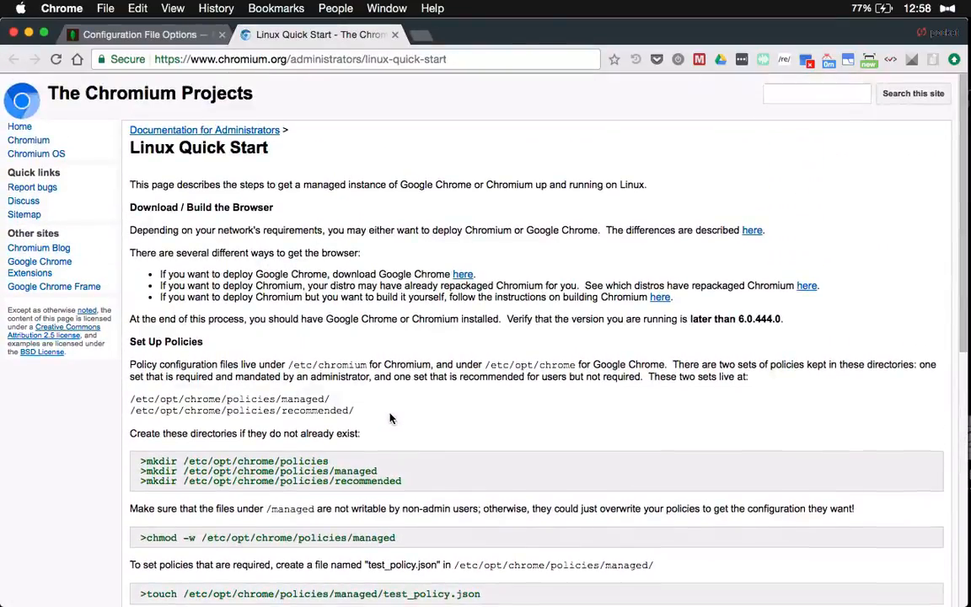
{"action": "scroll", "scroll_direction": "down", "scroll_amount": 3}
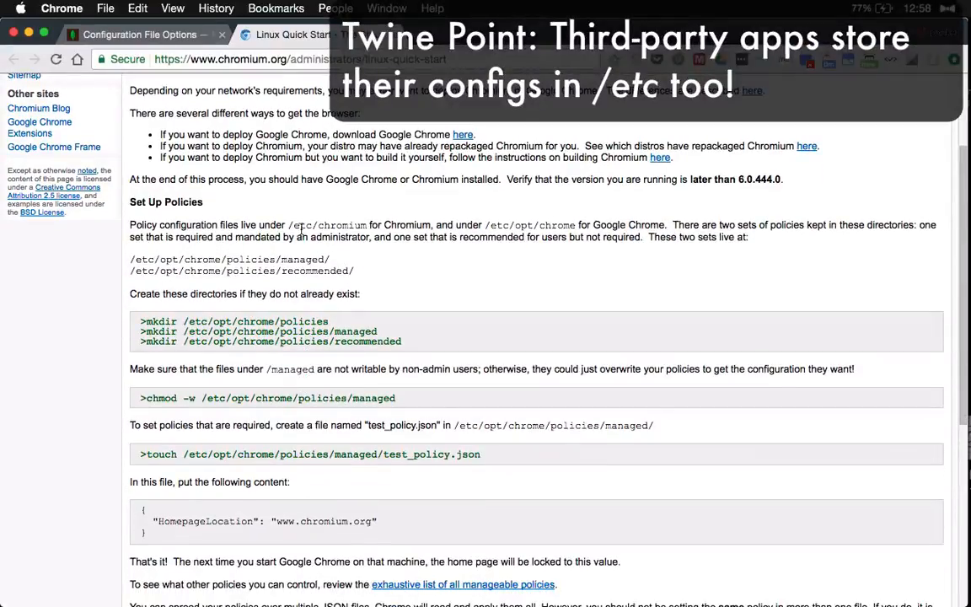
{"action": "double_click", "coordinate": [337, 225]}
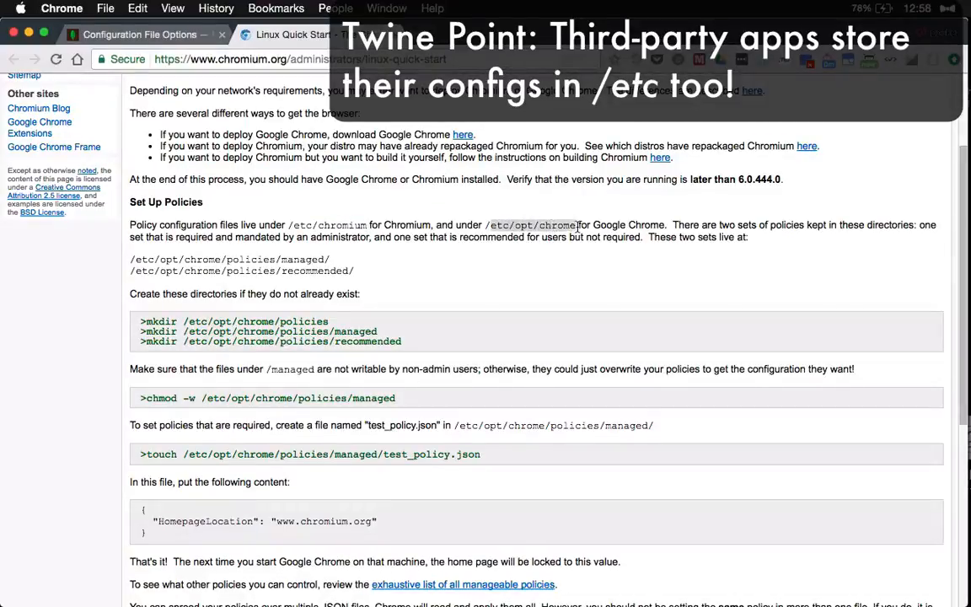
{"action": "scroll", "scroll_direction": "down", "scroll_amount": 3}
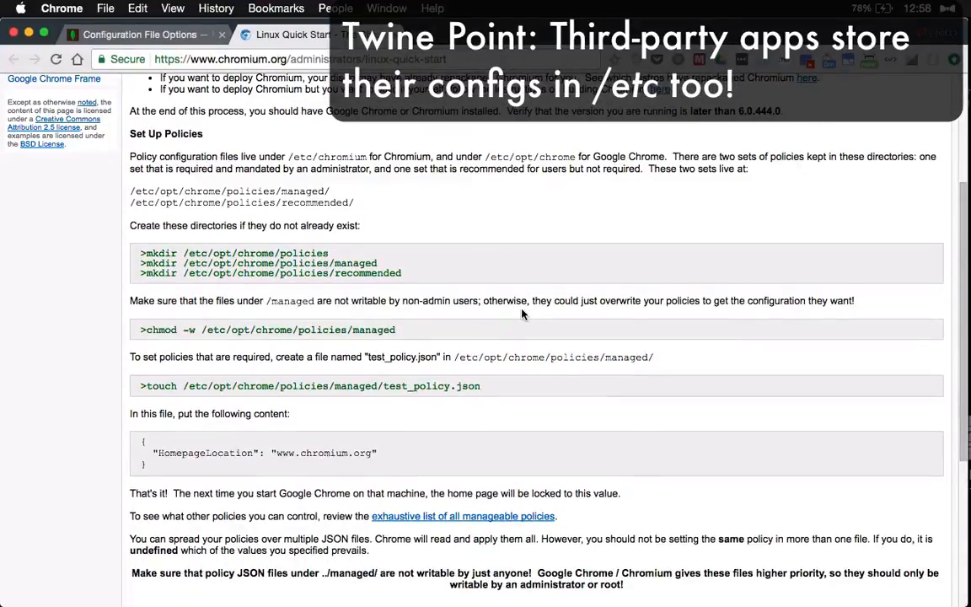
{"action": "scroll", "scroll_direction": "down", "scroll_amount": 3}
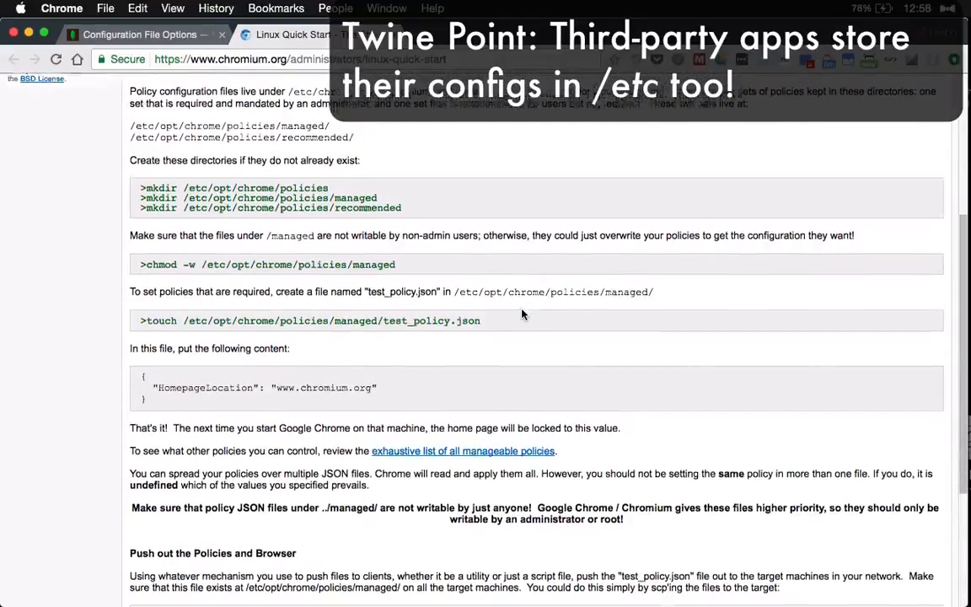
{"action": "scroll", "scroll_direction": "down", "scroll_amount": 3}
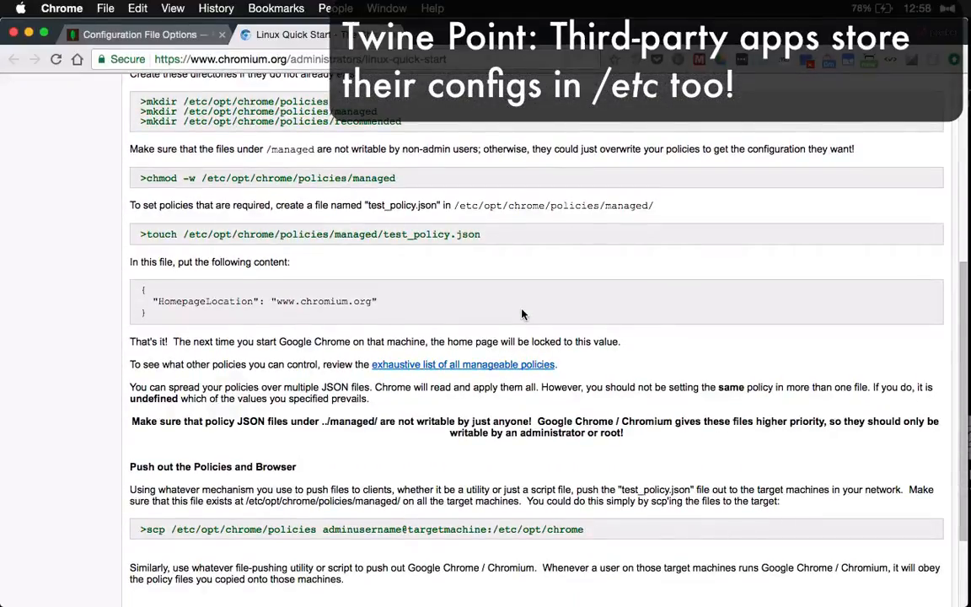
{"action": "scroll", "scroll_direction": "up", "scroll_amount": 3}
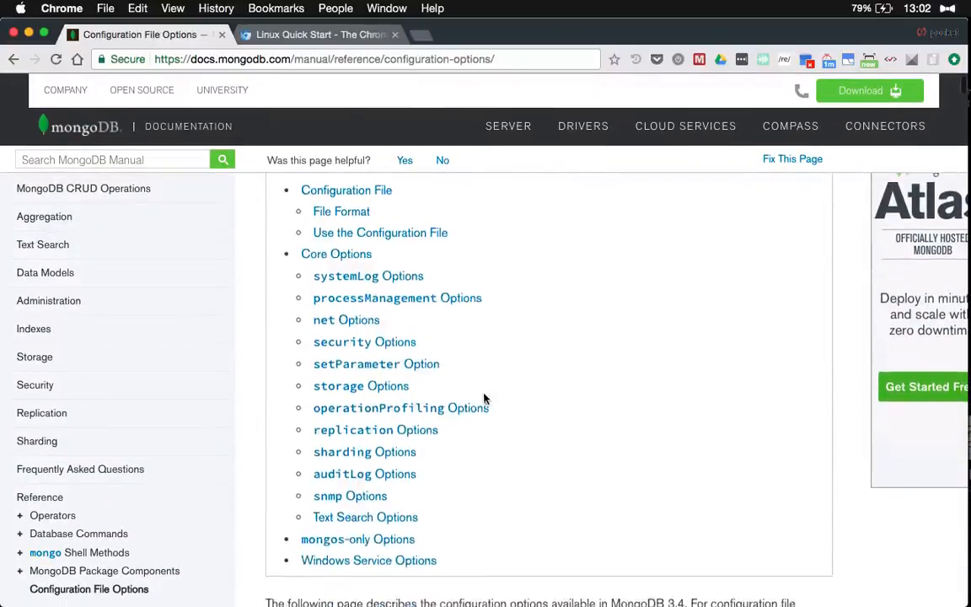
- Scroll MongoDB's configuration options to the example and highlight mongod.conf
{"action": "scroll", "scroll_direction": "down", "scroll_amount": 3}
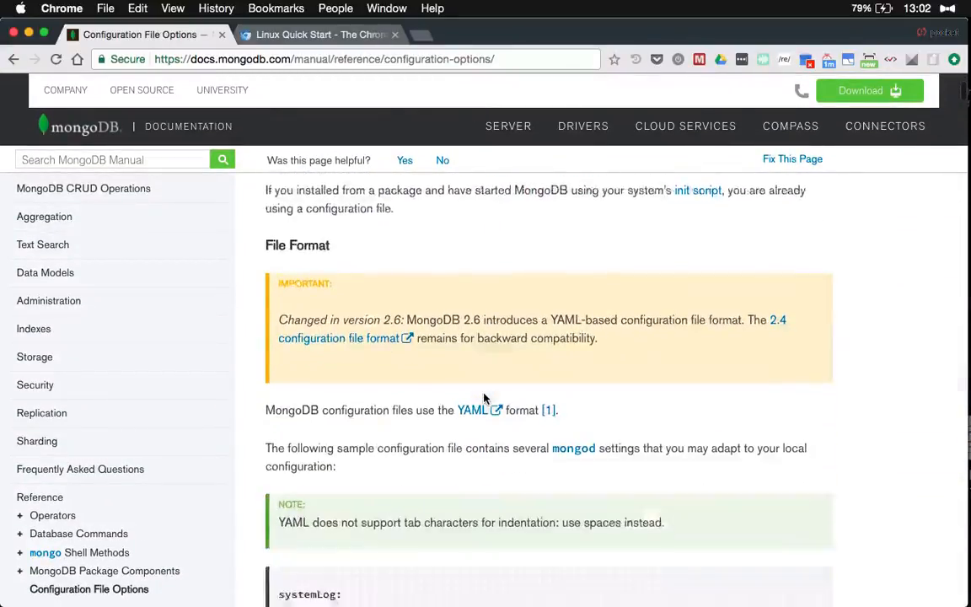
{"action": "scroll", "scroll_direction": "down", "scroll_amount": 3}
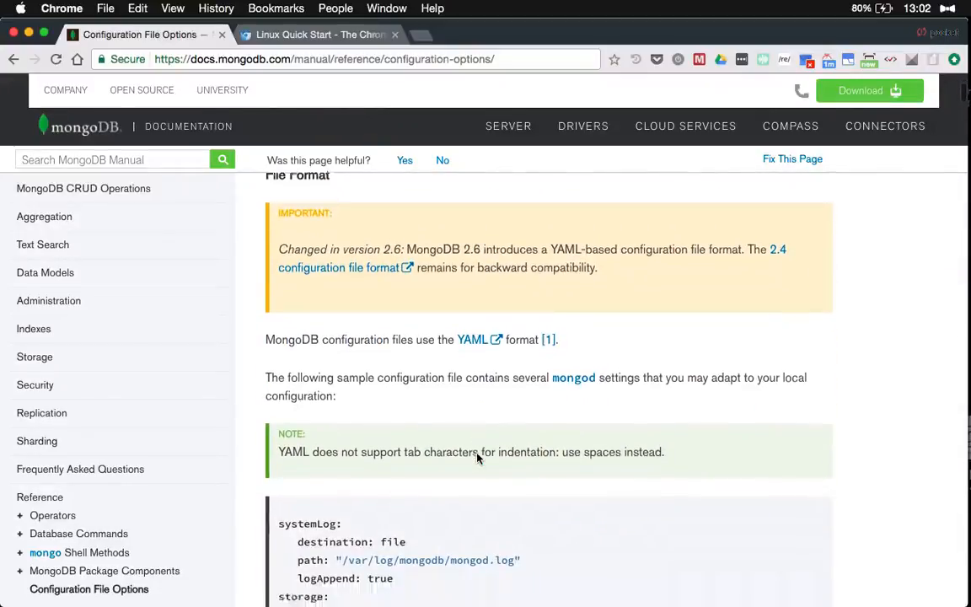
{"action": "scroll", "scroll_direction": "down", "scroll_amount": 3}
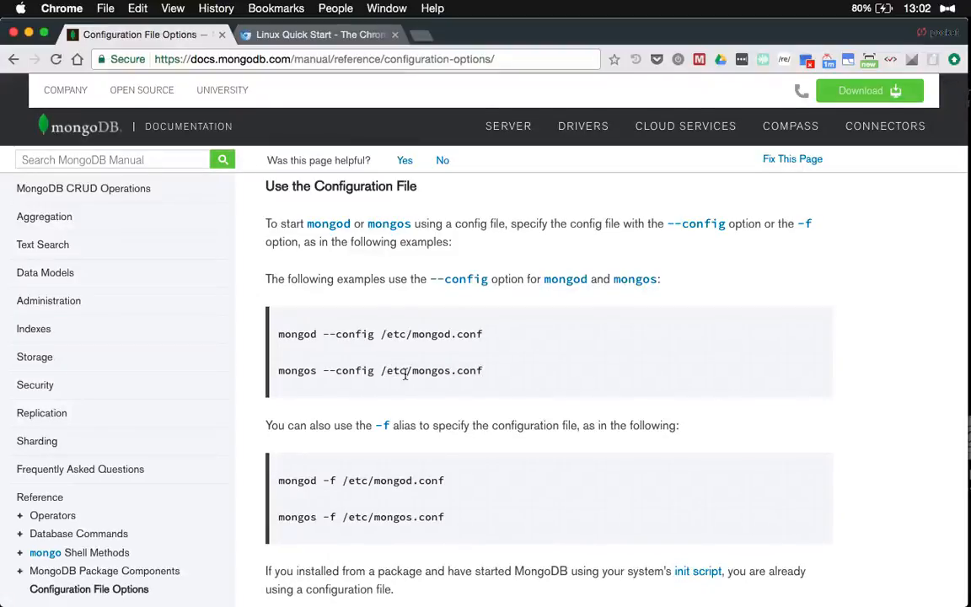
{"action": "double_click", "coordinate": [448, 333]}
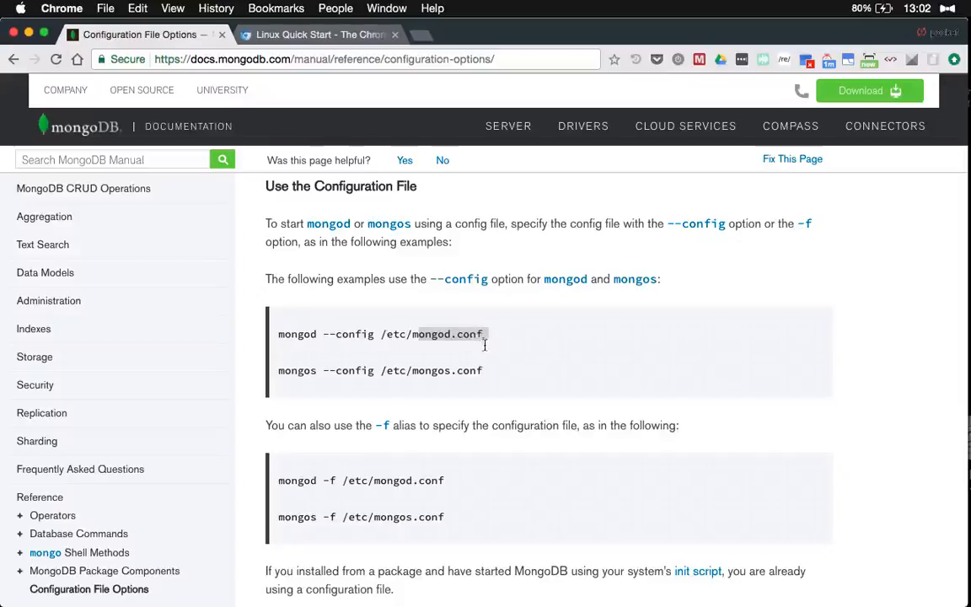
{"action": "left_click", "coordinate": [476, 379]}
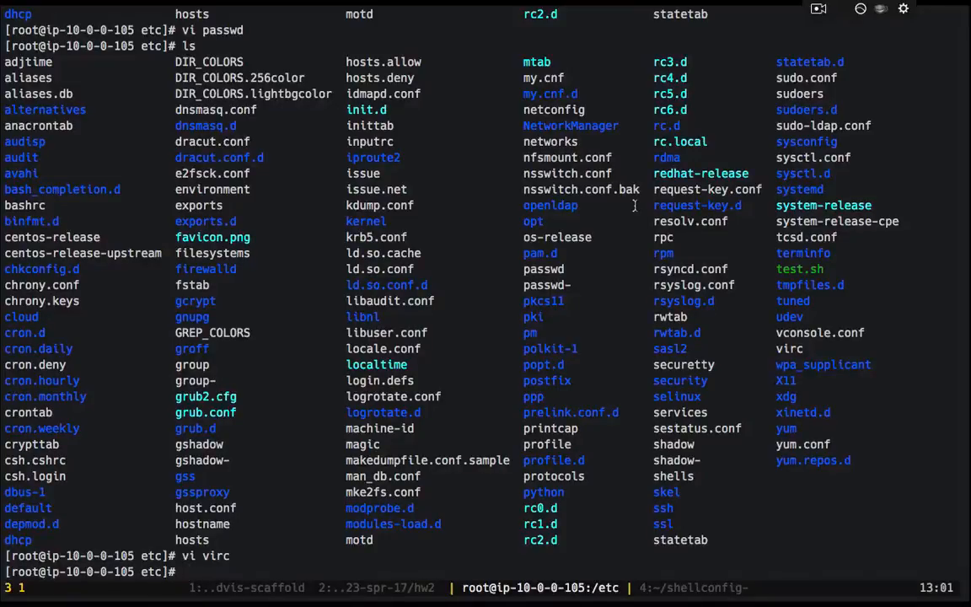
- Open virc from /etc in vi and scroll to the end of the file
{"action": "type", "text": "ls *."}
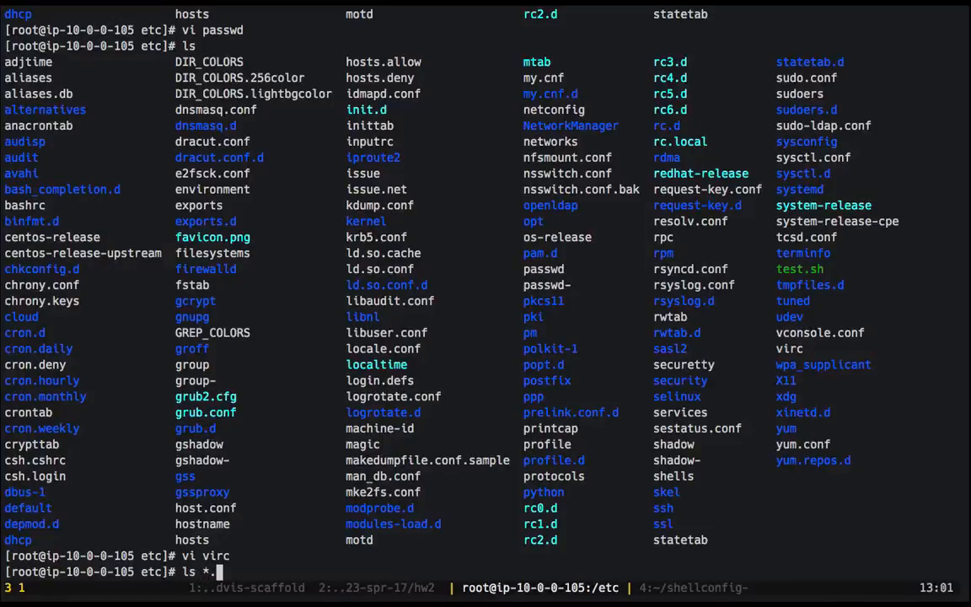
{"action": "key", "text": "Return"}
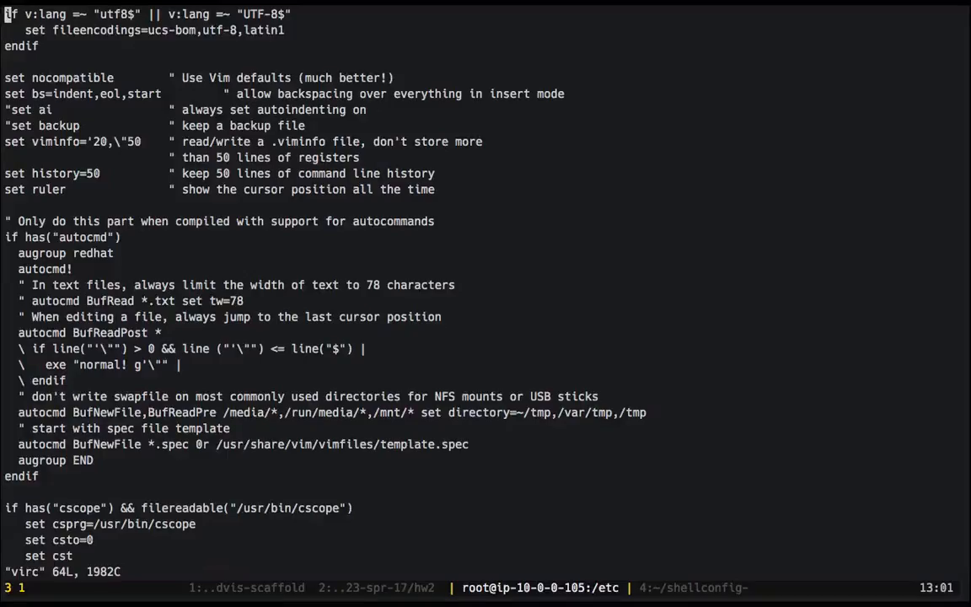
{"action": "scroll", "scroll_direction": "down", "scroll_amount": 3}
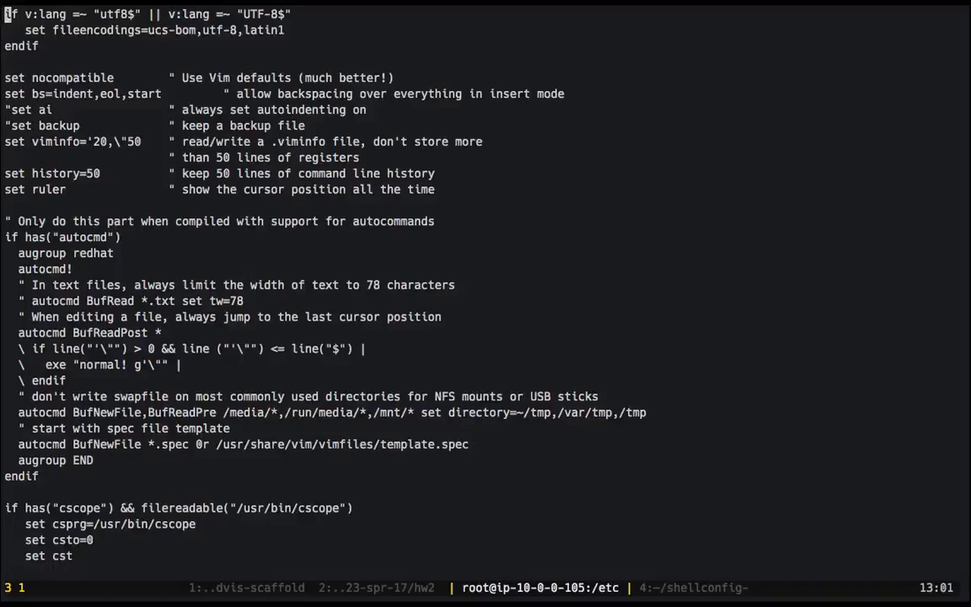
{"action": "scroll", "scroll_direction": "down", "scroll_amount": 3}
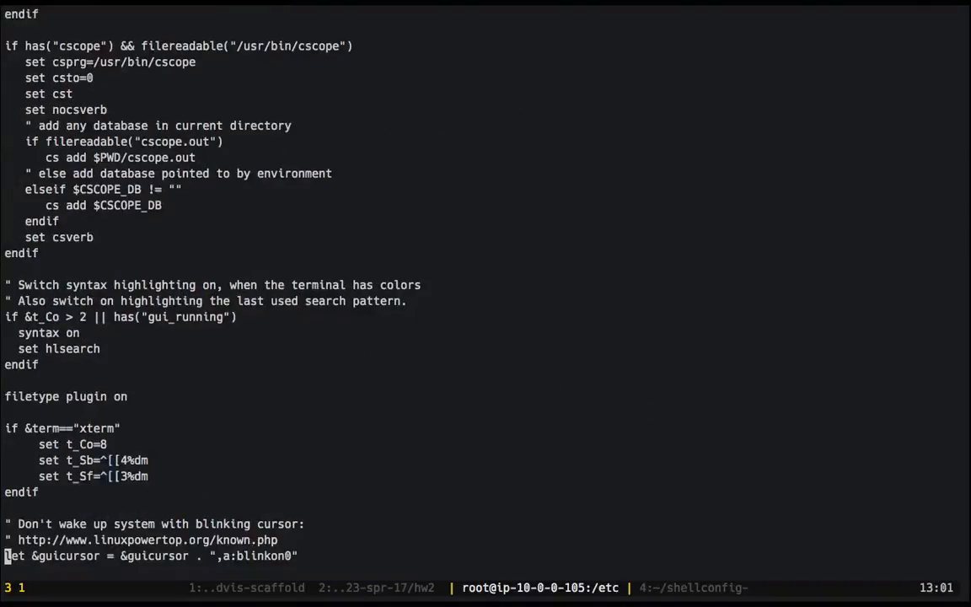